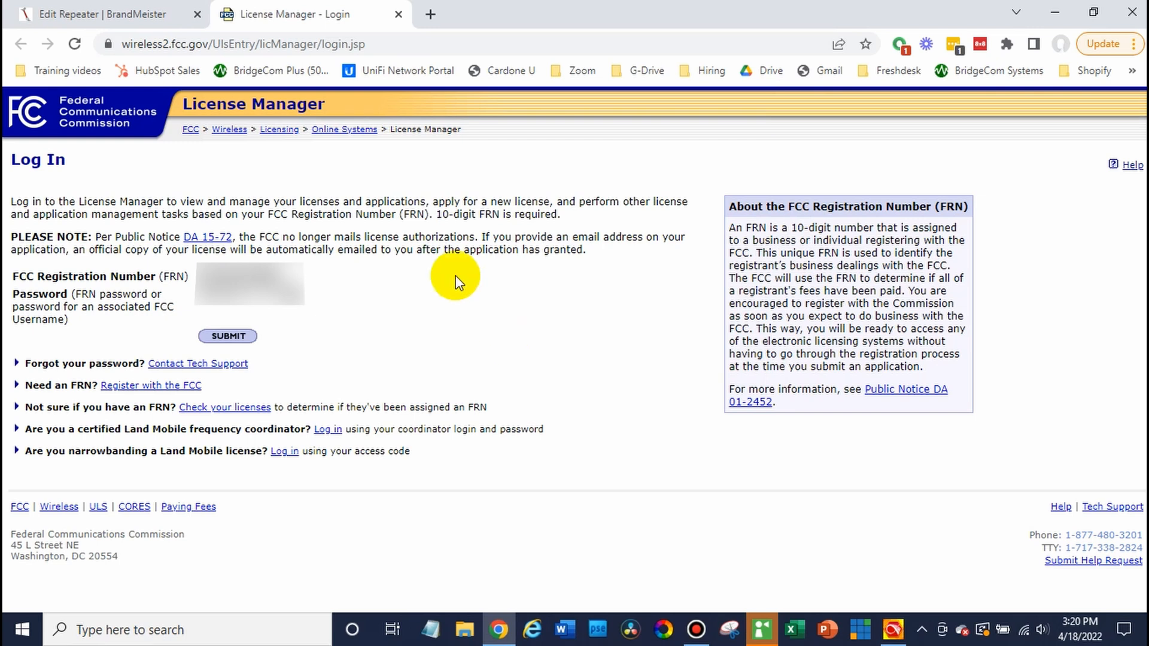
mouse_move(387, 214)
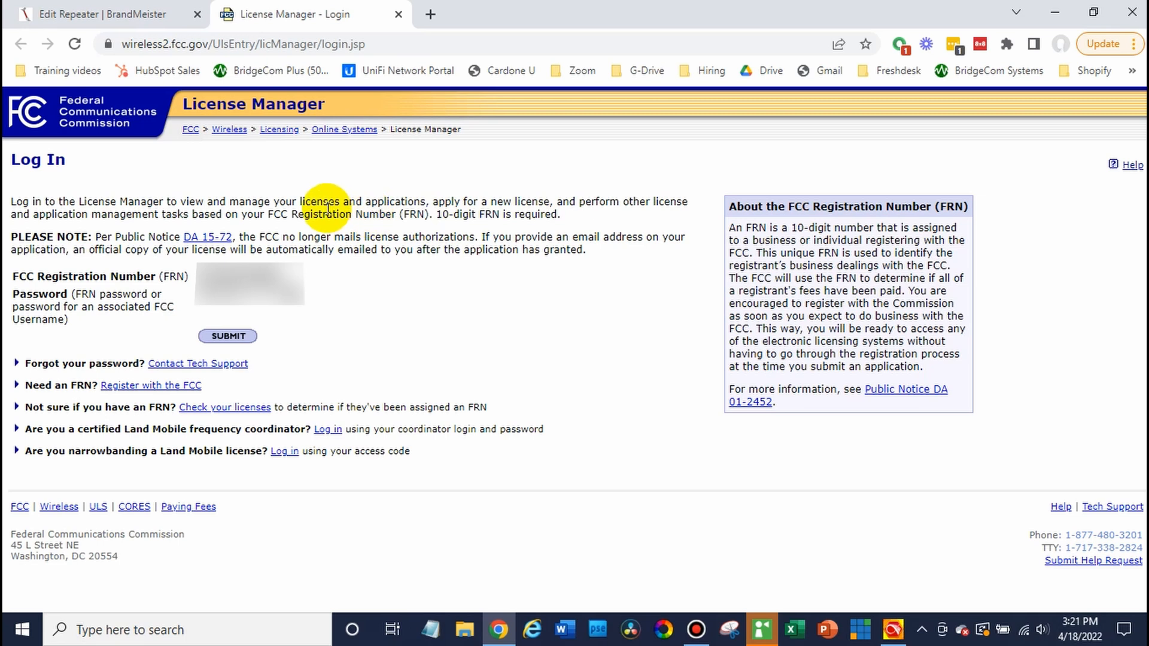
mouse_move(440, 297)
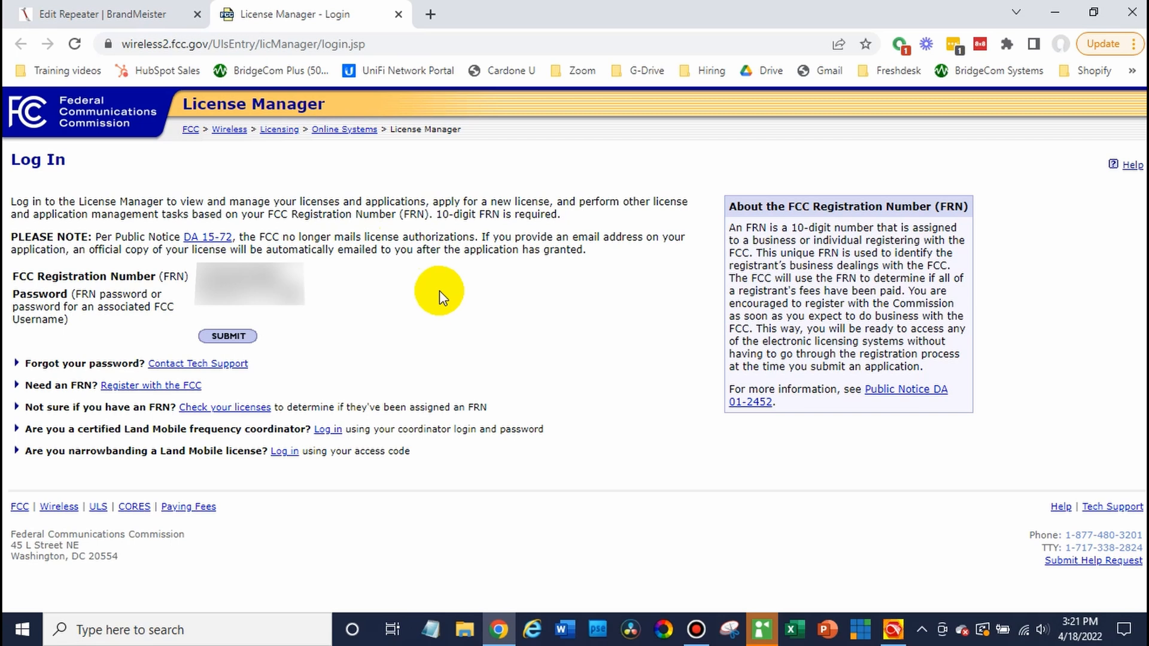
mouse_move(402, 322)
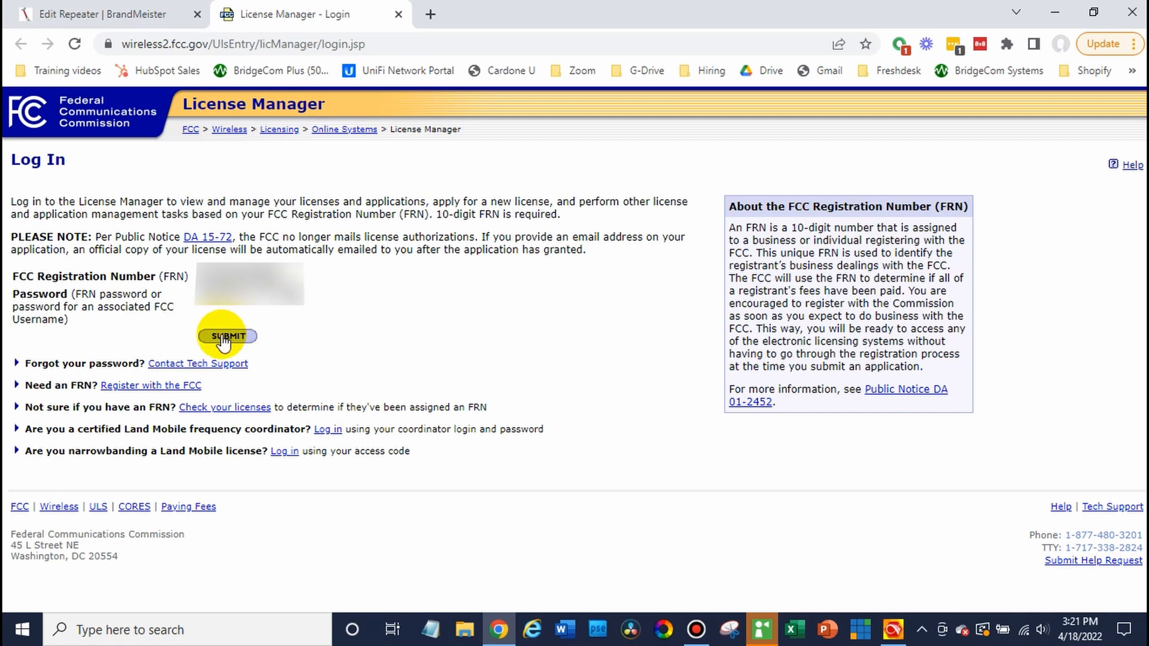
Submit the FRN and password to log in and show the two licenses
click(227, 336)
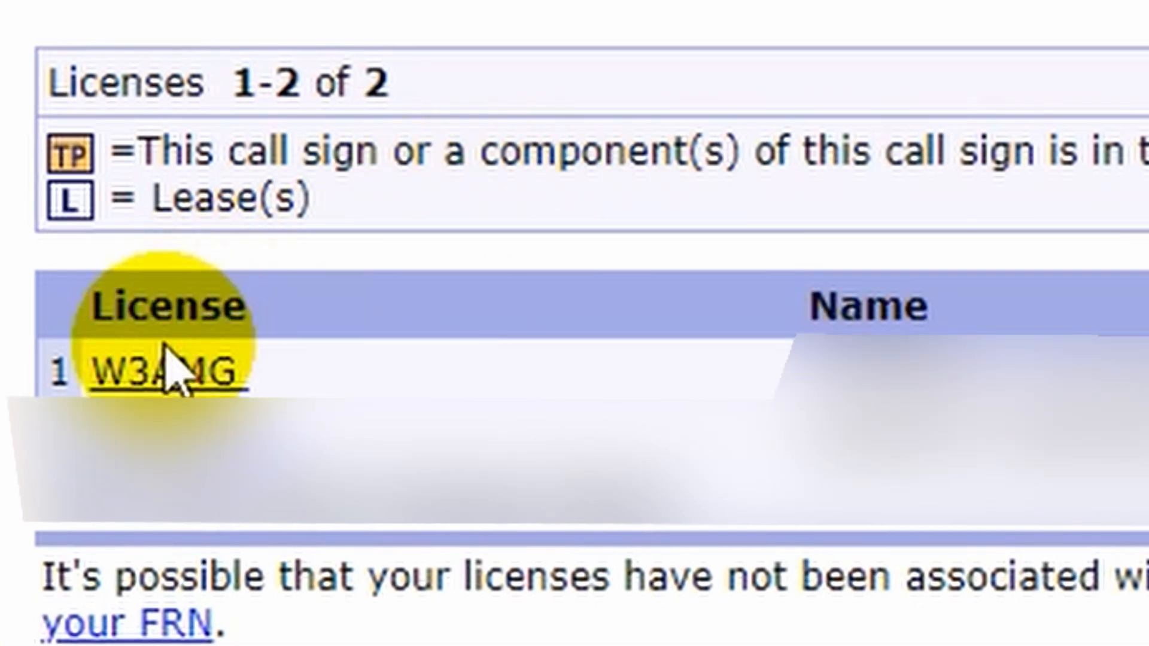
Start a vanity call sign request for W3AMG, leaving both fee-exemption answers as No
click(159, 371)
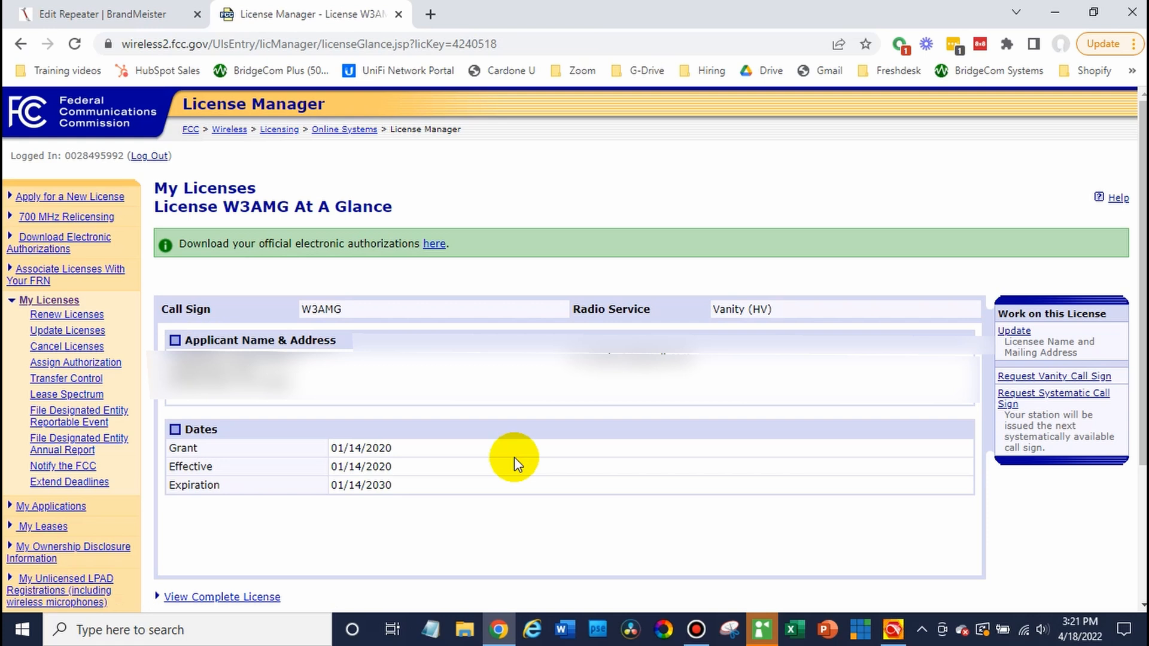
mouse_move(983, 412)
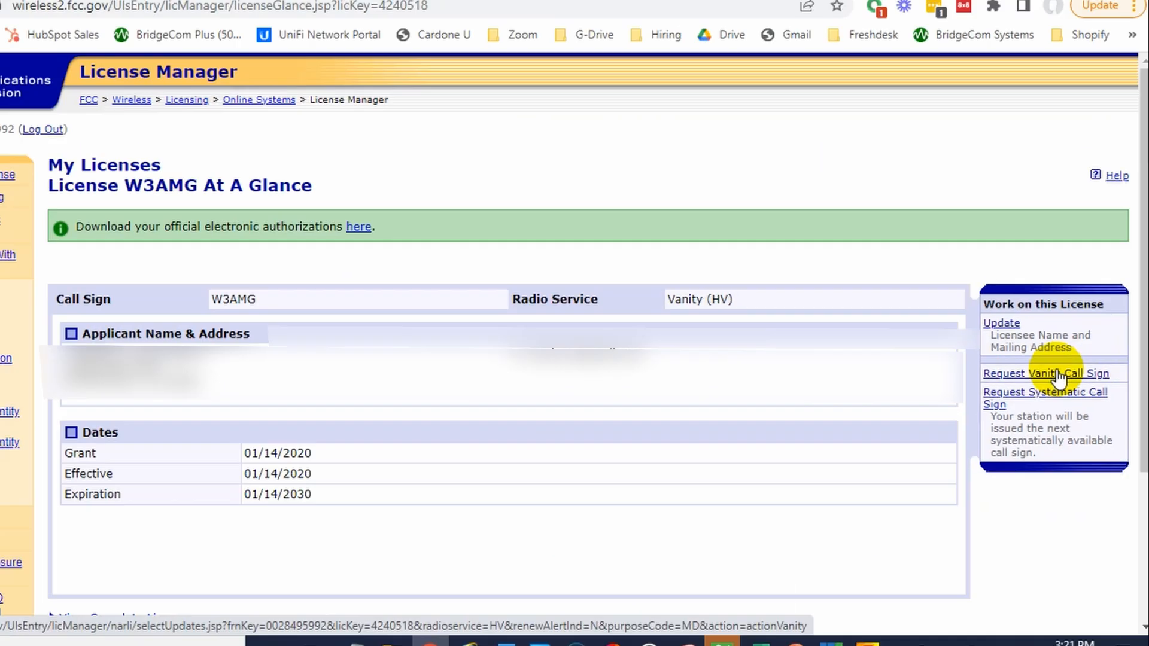
click(1046, 374)
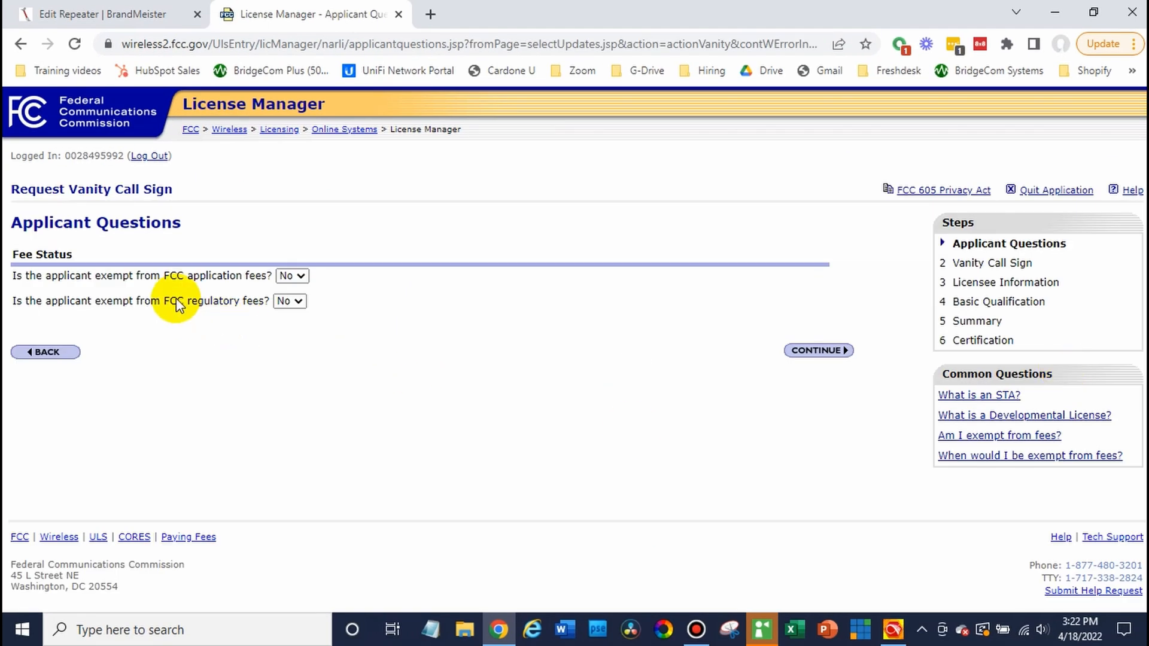
mouse_move(720, 452)
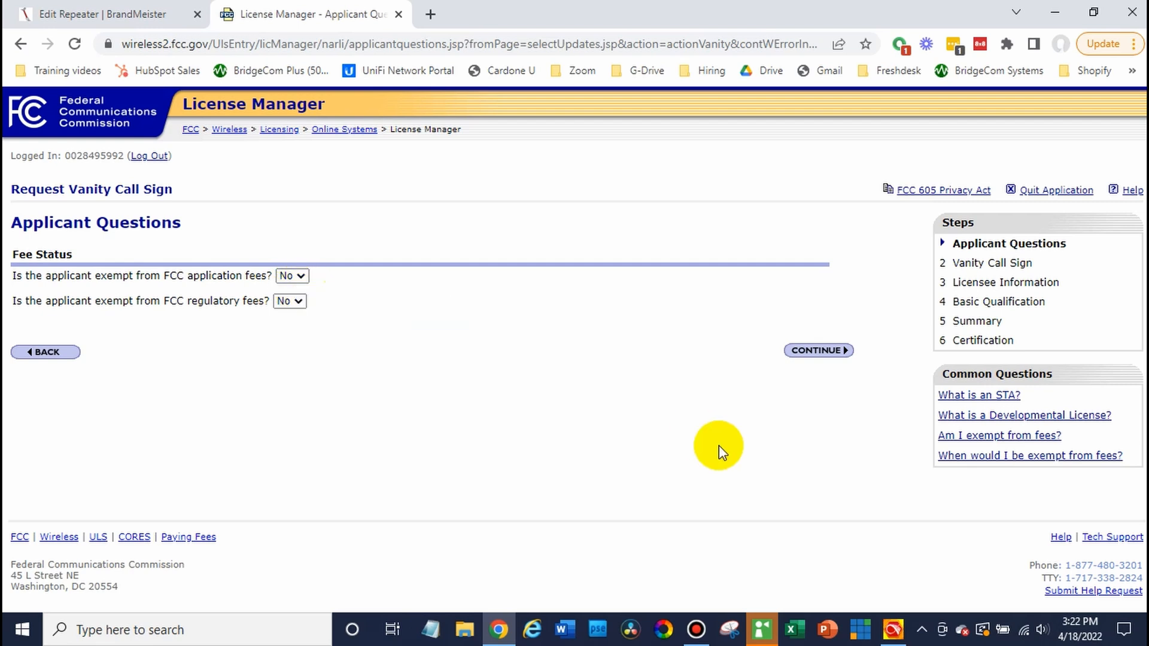
click(818, 351)
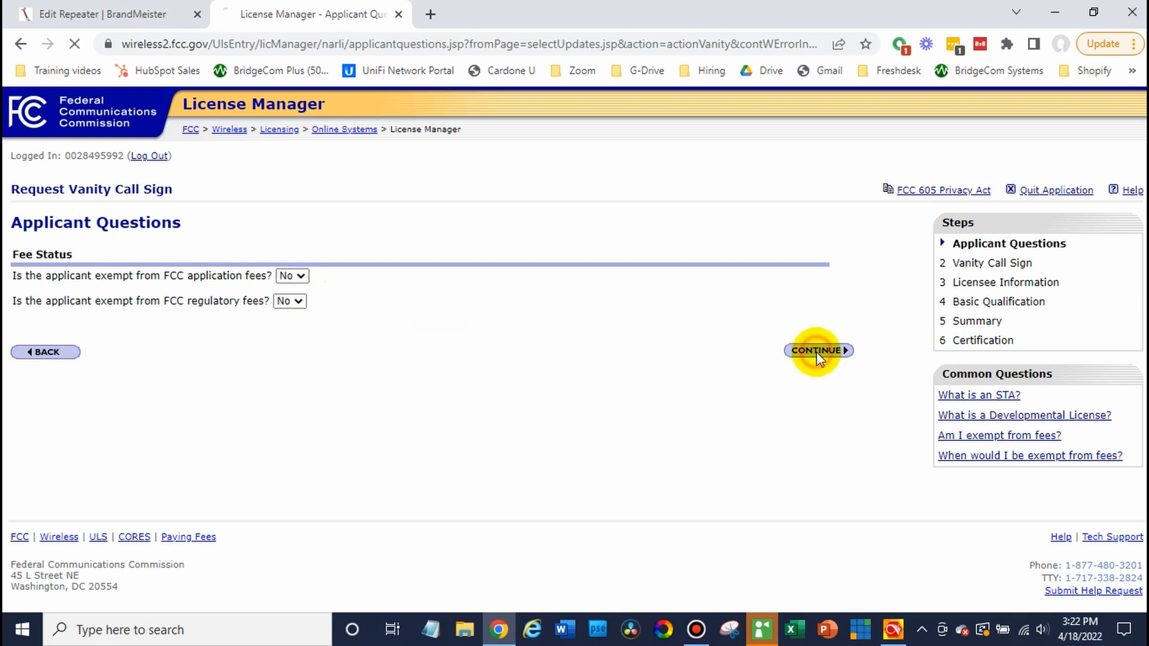
click(818, 350)
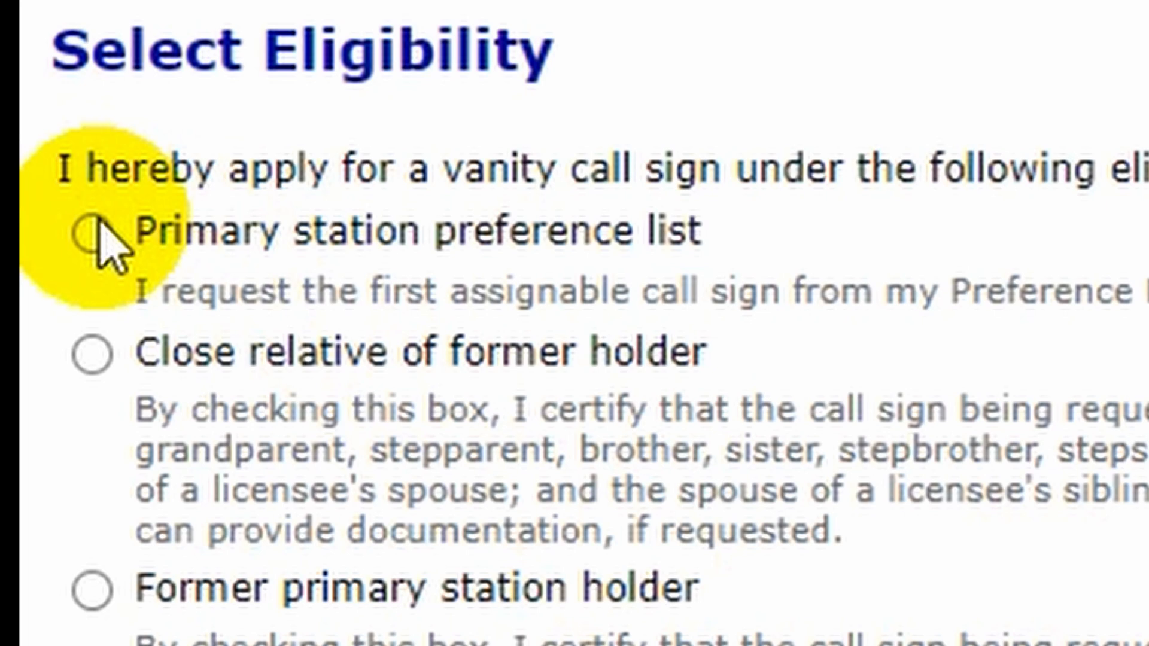
Choose Primary station preference list eligibility and continue to the preference list form
click(90, 233)
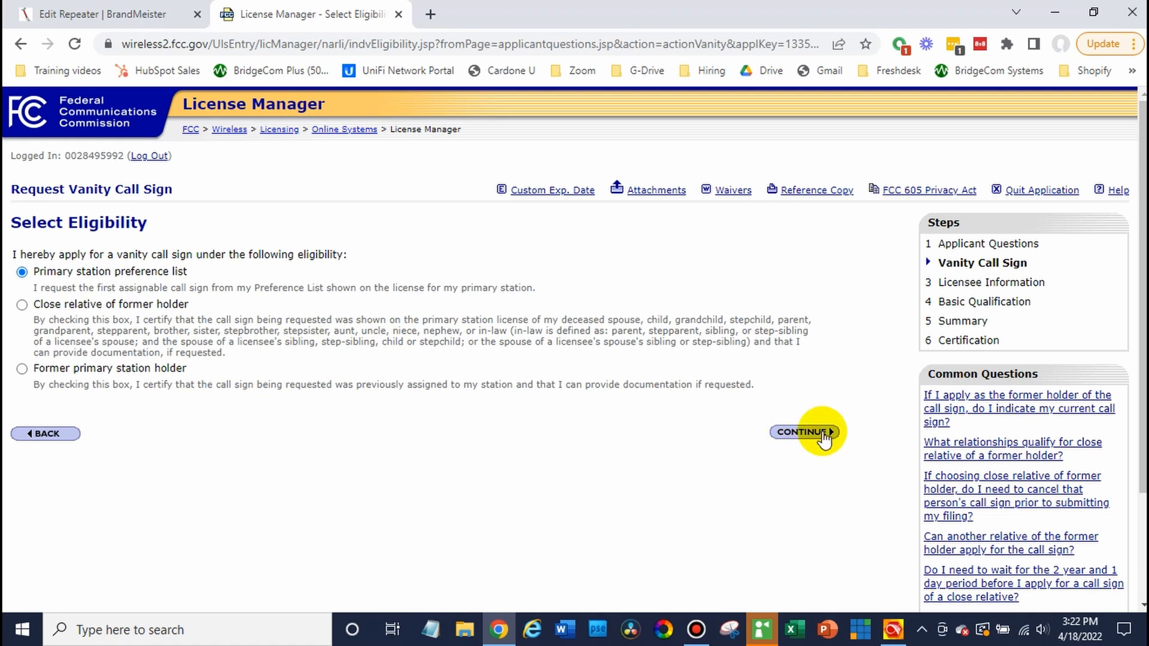
click(803, 432)
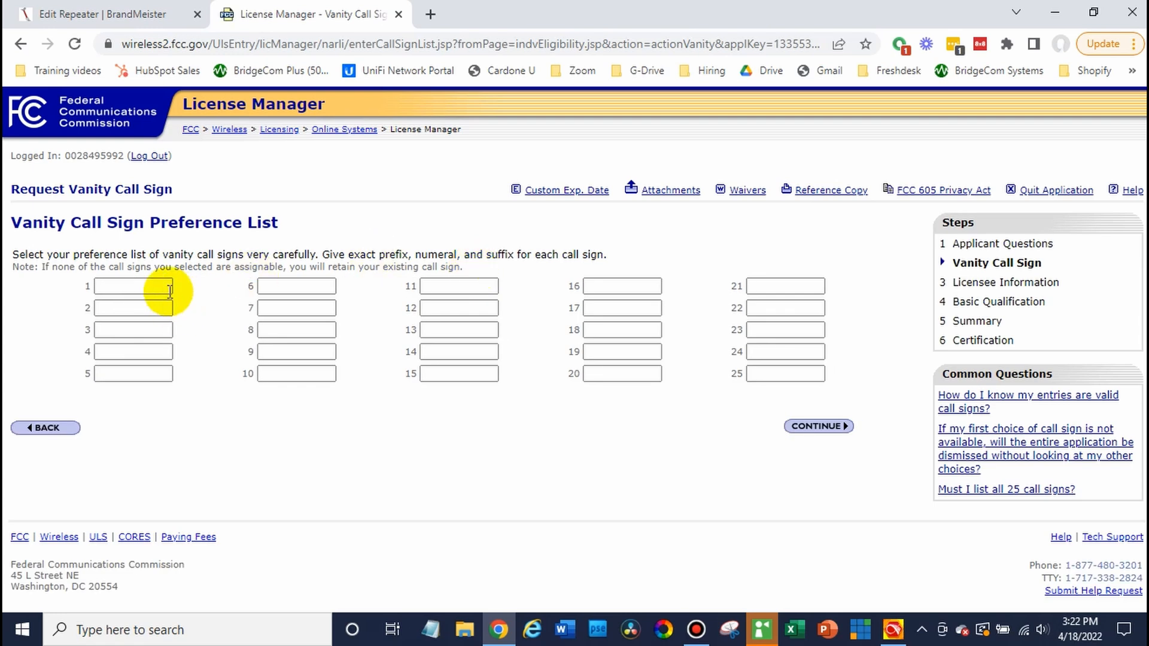
Enter W1AMG, W2AMG and N3AMG as preferences 1, 2 and 3
text(W)
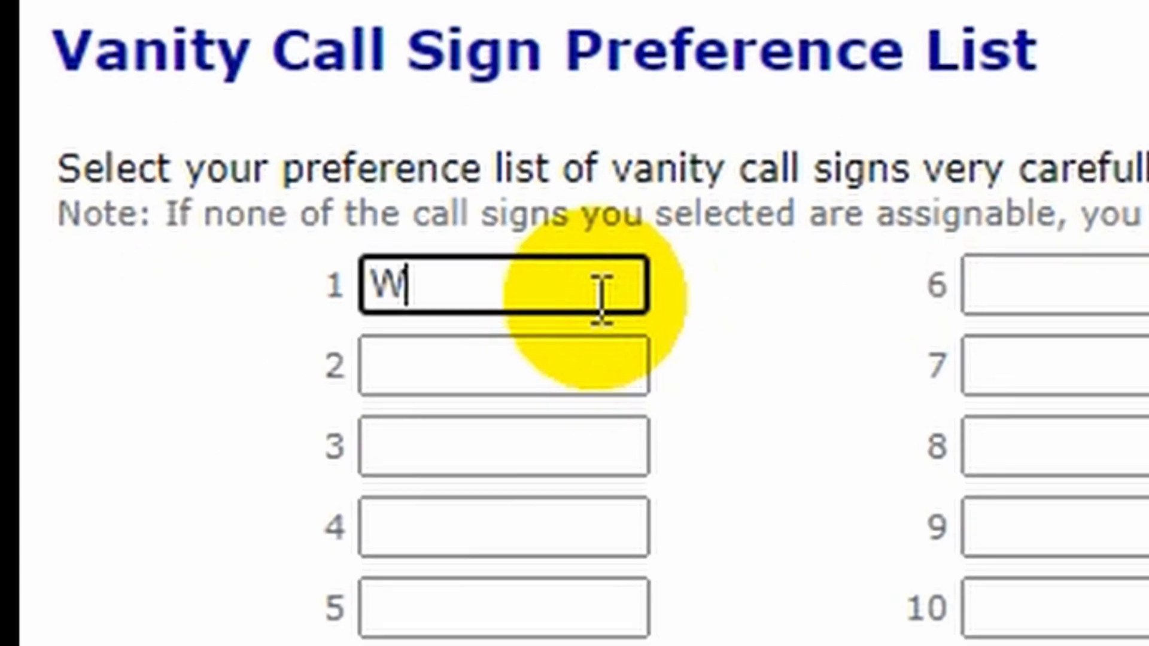
text(1AMG)
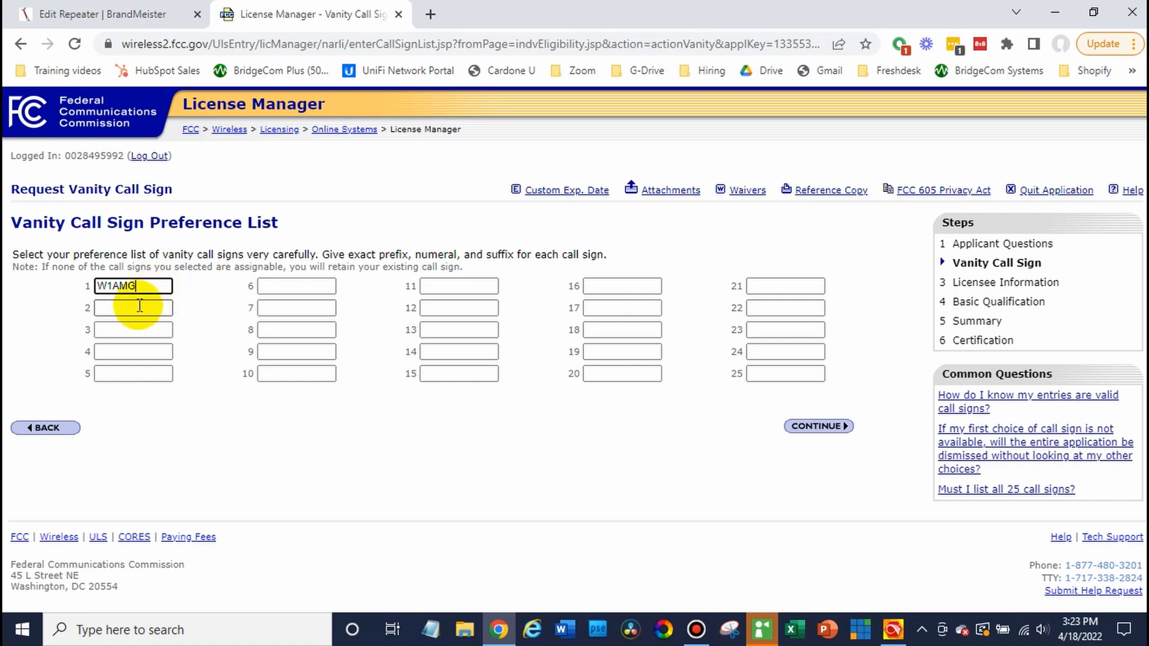
text(W2)
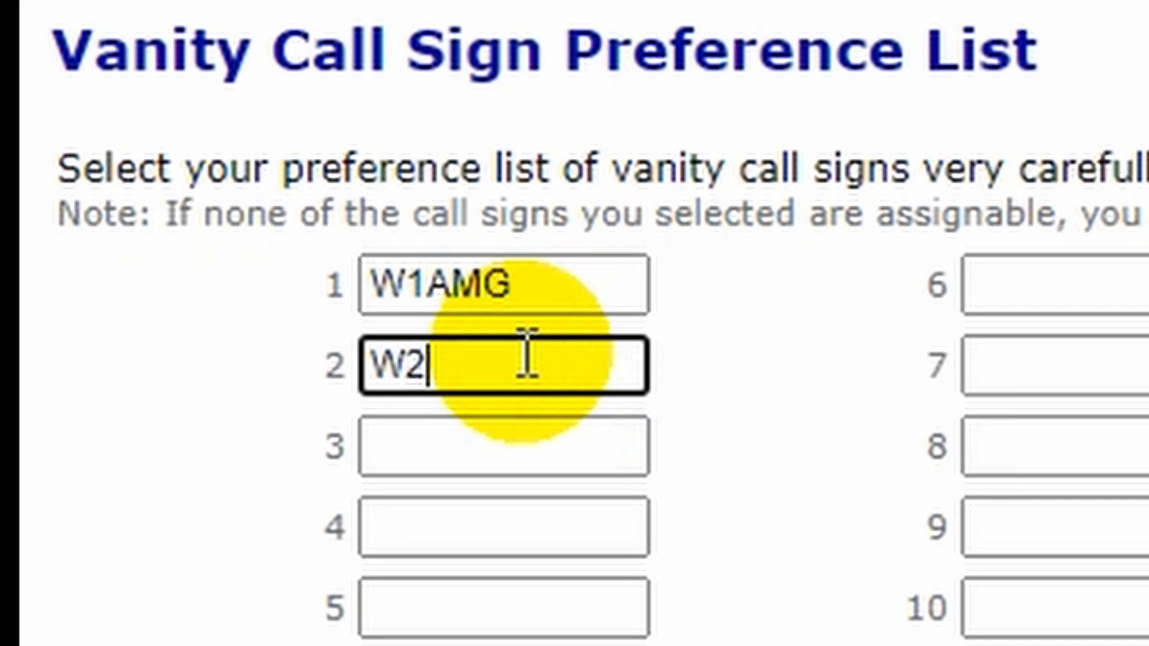
text(AMG)
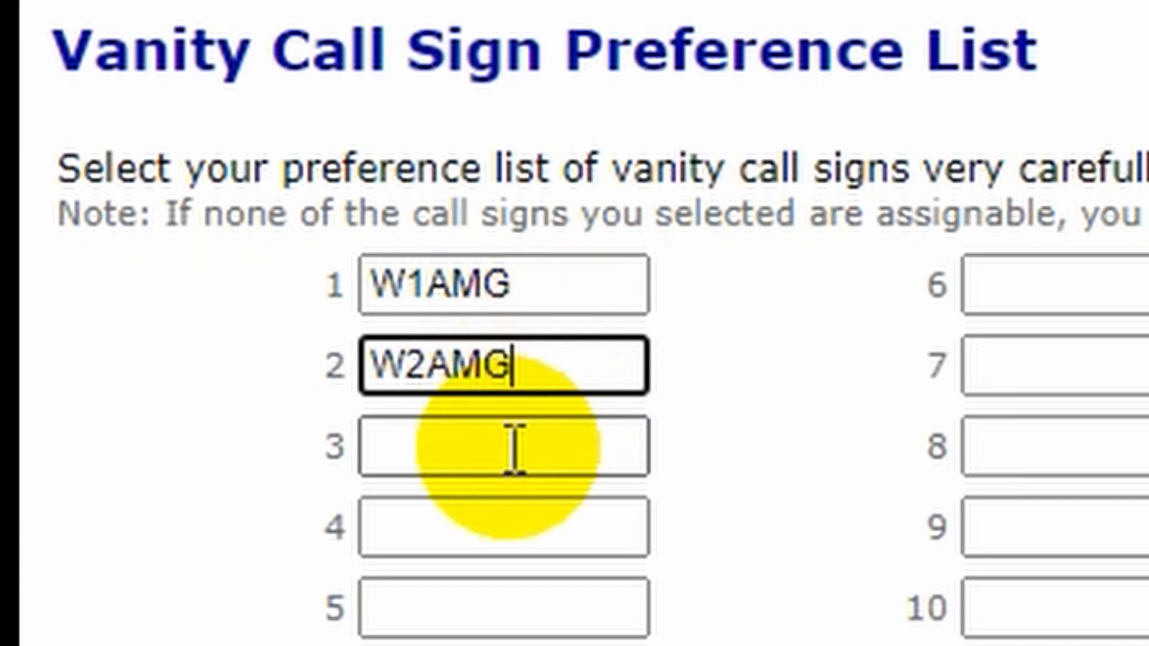
text(N3)
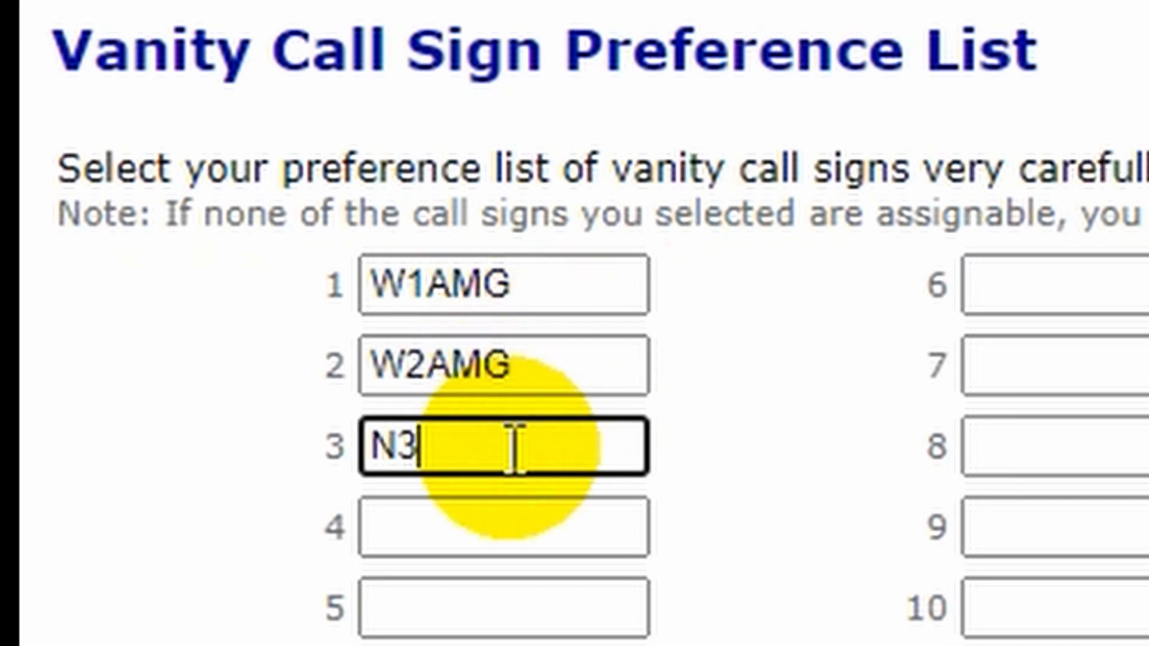
text(AMG)
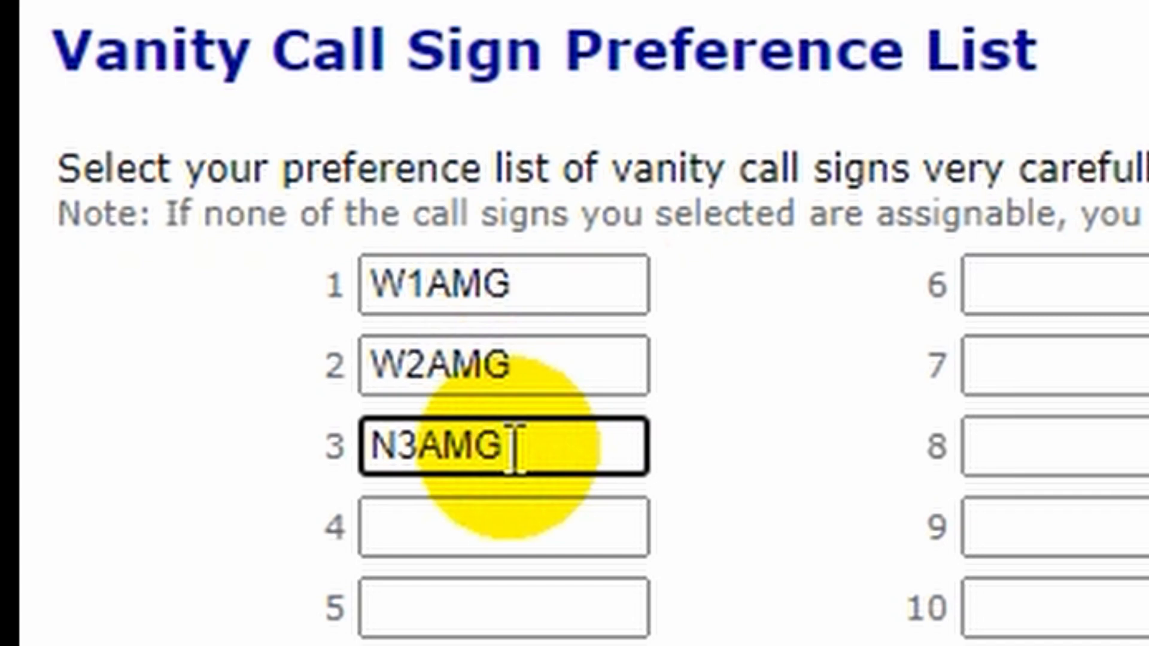